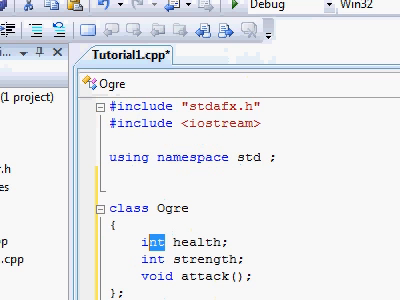
{"action": "scroll", "scroll_direction": "down", "scroll_amount": 3}
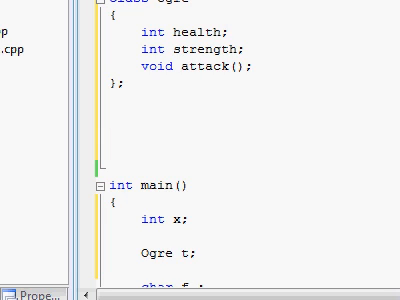
{"action": "type", "text": "cla"}
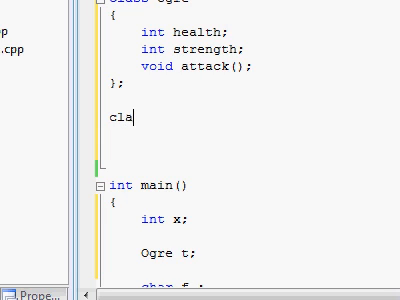
{"action": "type", "text": "ss int"}
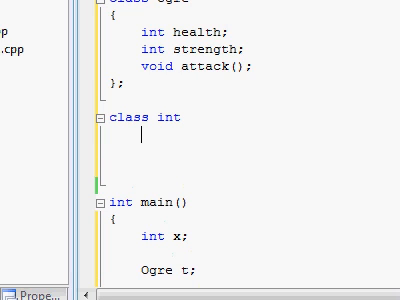
{"action": "type", "text": "{"}
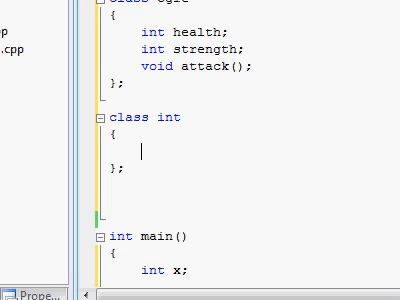
{"action": "type", "text": "0101010101010010"}
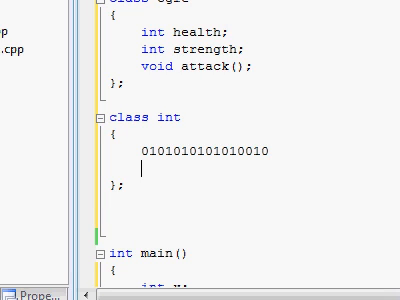
{"action": "type", "text": "++"}
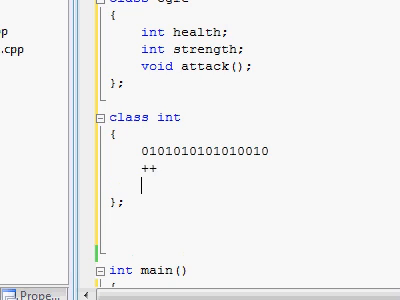
{"action": "type", "text": "-"}
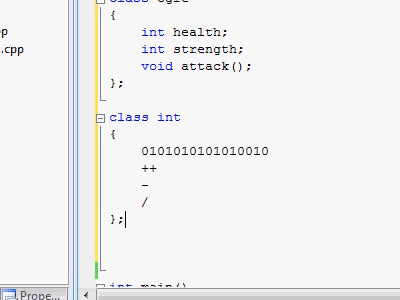
{"action": "scroll", "scroll_direction": "down", "scroll_amount": 3}
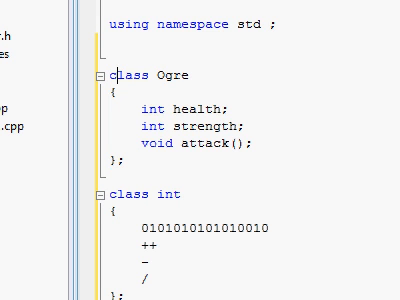
Highlight the Ogre class name and delete the class int block below it.
{"action": "double_click", "coordinate": [163, 75]}
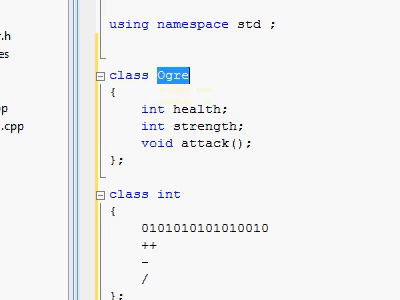
{"action": "scroll", "scroll_direction": "down", "scroll_amount": 3}
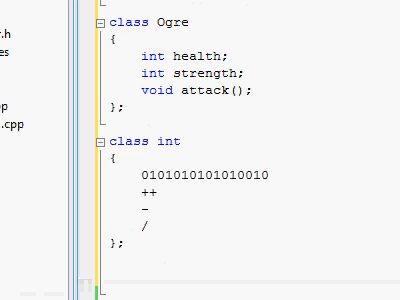
{"action": "scroll", "scroll_direction": "down", "scroll_amount": 3}
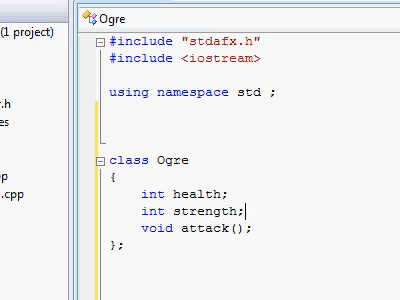
Add a float y; member to Ogre, then remove it again.
{"action": "type", "text": "float"}
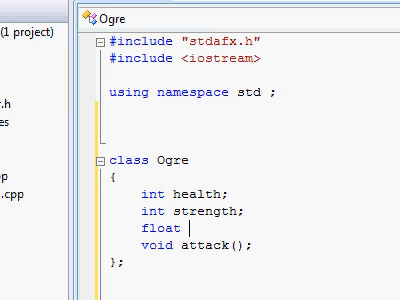
{"action": "type", "text": "y;"}
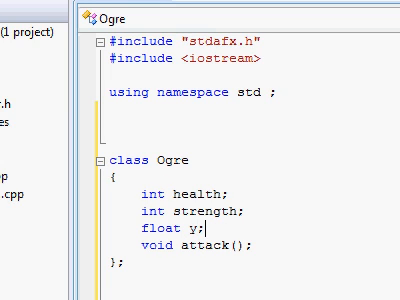
{"action": "scroll", "scroll_direction": "down", "scroll_amount": 3}
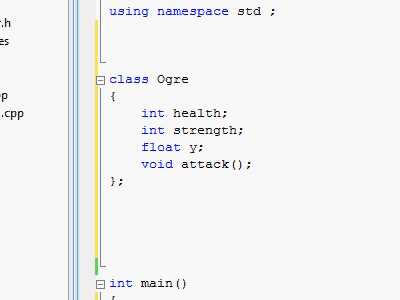
{"action": "double_click", "coordinate": [155, 78]}
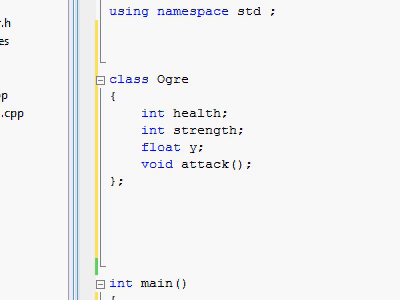
Add a char k; member to Ogre, then remove it, leaving health, strength and attack().
{"action": "type", "text": "char"}
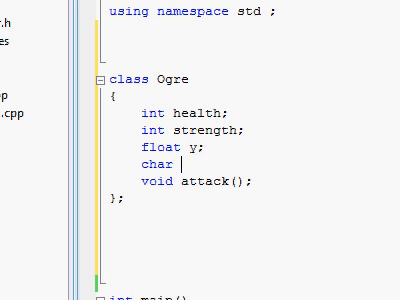
{"action": "type", "text": "k;"}
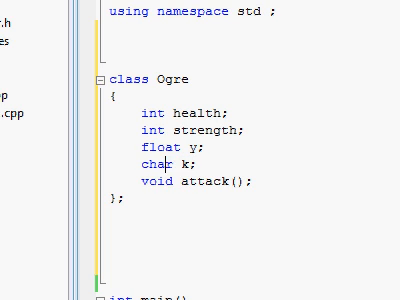
{"action": "double_click", "coordinate": [135, 166]}
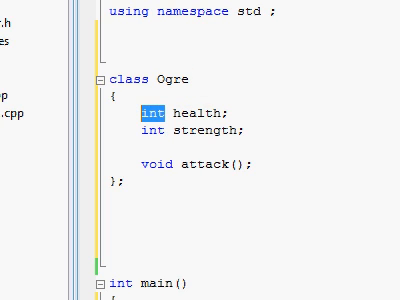
Write void hello() printing "hello" with cout above Ogre, removing a stray semicolon after hello().
{"action": "scroll", "scroll_direction": "down", "scroll_amount": 3}
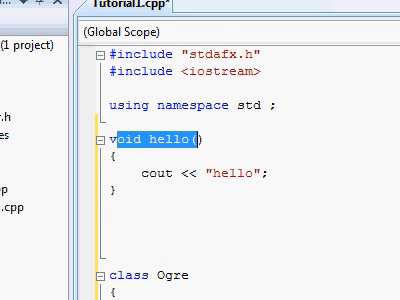
{"action": "scroll", "scroll_direction": "down", "scroll_amount": 3}
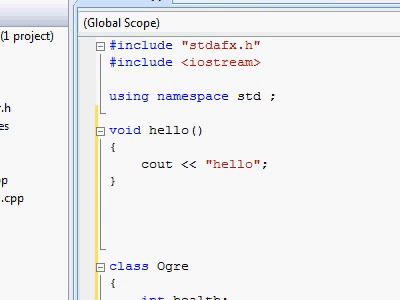
{"action": "type", "text": ";"}
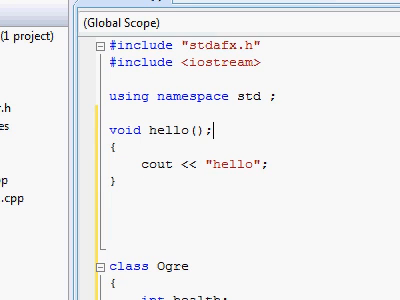
{"action": "key", "text": "Backspace"}
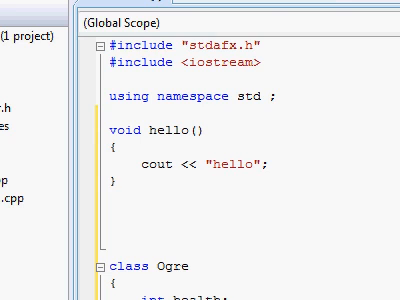
{"action": "scroll", "scroll_direction": "down", "scroll_amount": 3}
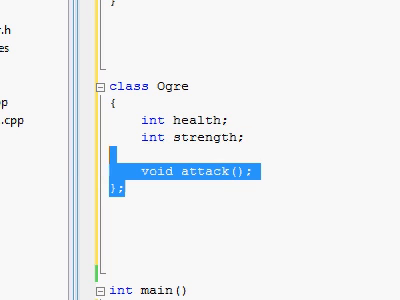
{"action": "left_click", "coordinate": [262, 177]}
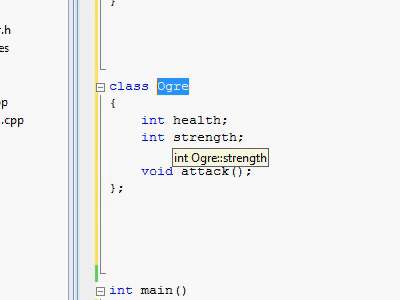
Review the Ogre class with health, strength and attack(), then start a new line with "c" below it.
{"action": "scroll", "scroll_direction": "down", "scroll_amount": 3}
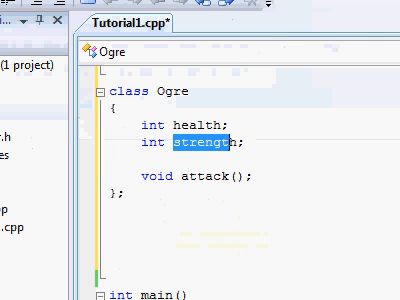
{"action": "scroll", "scroll_direction": "down", "scroll_amount": 3}
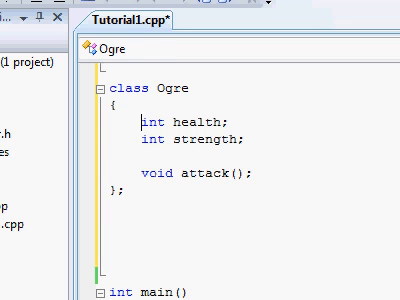
{"action": "scroll", "scroll_direction": "down", "scroll_amount": 3}
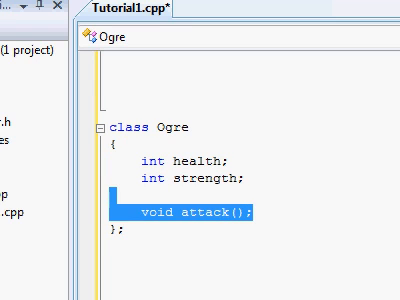
{"action": "scroll", "scroll_direction": "down", "scroll_amount": 3}
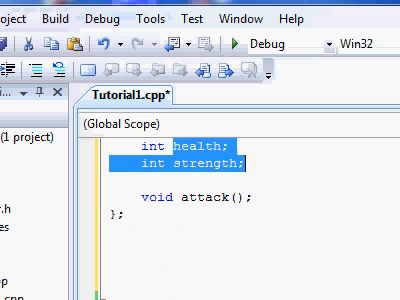
{"action": "scroll", "scroll_direction": "down", "scroll_amount": 3}
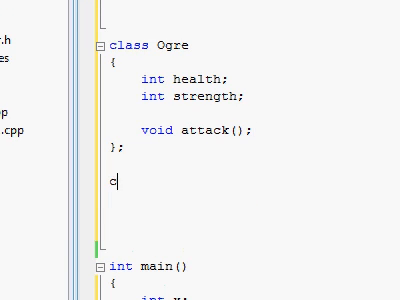
Write class Clan { int y; Ogre k; }; below the Ogre class.
{"action": "type", "text": "lass"}
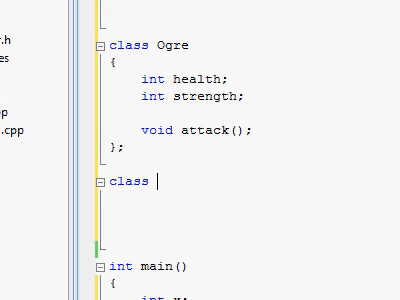
{"action": "type", "text": "C"}
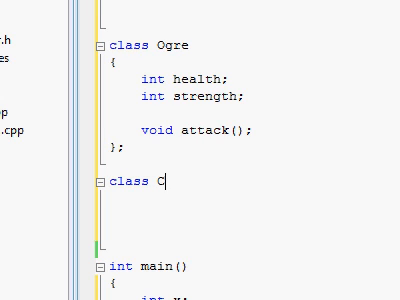
{"action": "type", "text": "lan"}
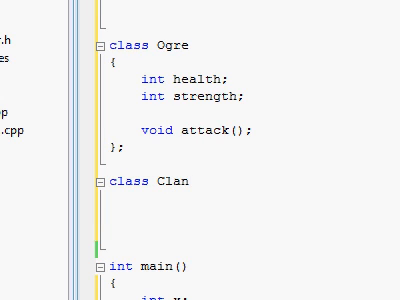
{"action": "type", "text": "{"}
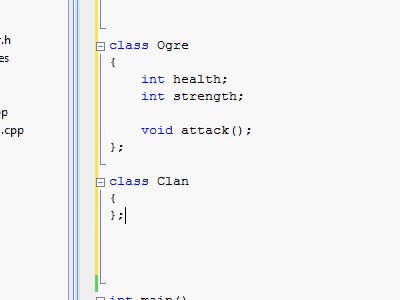
{"action": "type", "text": "int y;"}
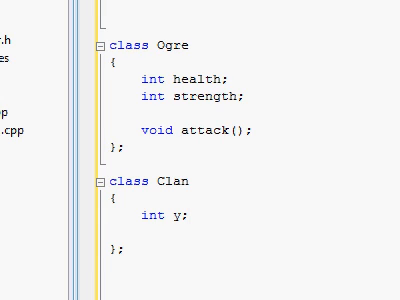
{"action": "type", "text": "Ogr"}
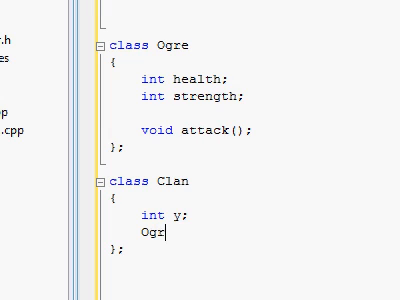
{"action": "type", "text": "e"}
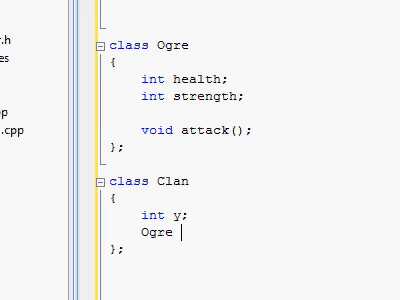
{"action": "type", "text": "k;"}
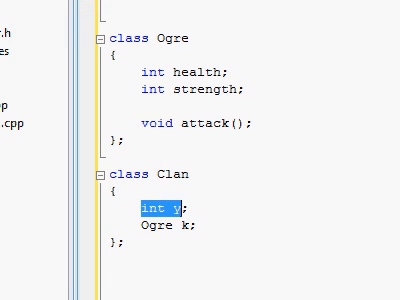
{"action": "scroll", "scroll_direction": "down", "scroll_amount": 3}
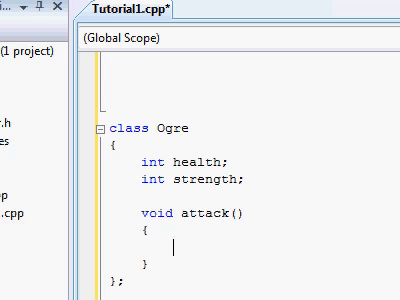
Fill attack()'s body with cout << "im attacking! \n";.
{"action": "type", "text": "cout << \"im attacking! \\n\";"}
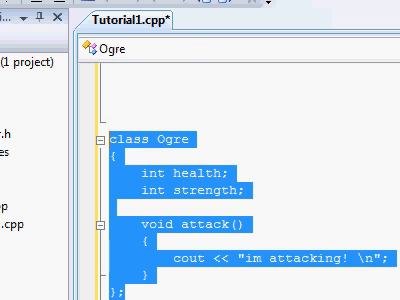
{"action": "scroll", "scroll_direction": "down", "scroll_amount": 3}
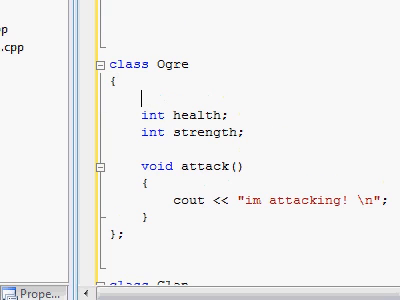
Insert public: after Ogre's opening brace so its members are accessible from main.
{"action": "type", "text": "public:"}
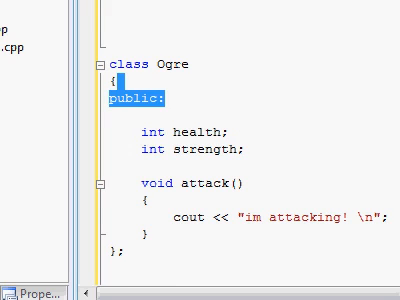
{"action": "scroll", "scroll_direction": "down", "scroll_amount": 3}
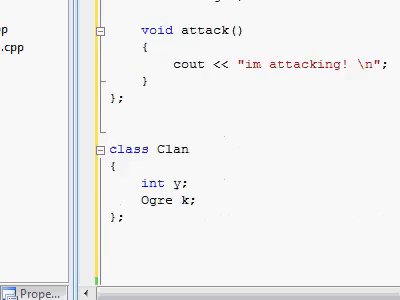
{"action": "scroll", "scroll_direction": "down", "scroll_amount": 3}
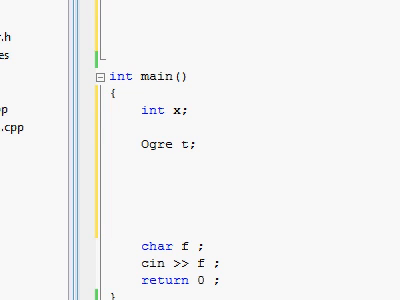
Assign t.health = 7 in main, completing health via IntelliSense.
{"action": "type", "text": "."}
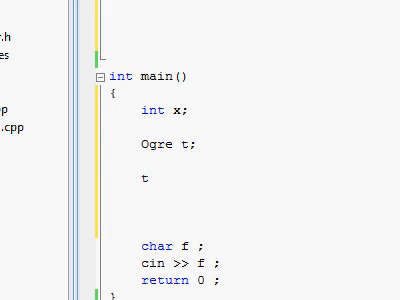
{"action": "type", "text": "."}
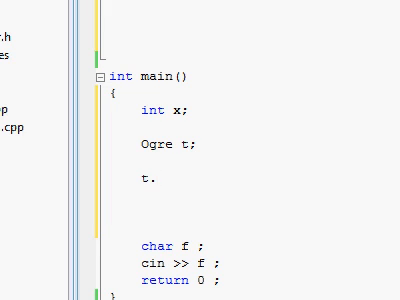
{"action": "type", "text": "heal"}
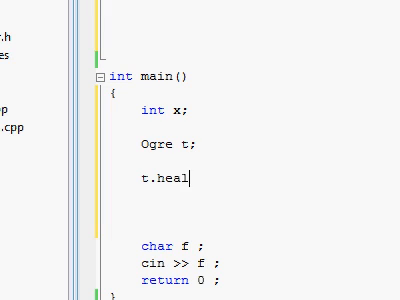
{"action": "type", "text": "th"}
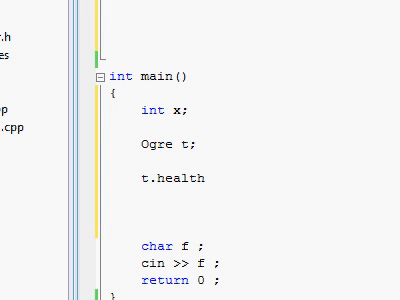
{"action": "type", "text": "= 7;"}
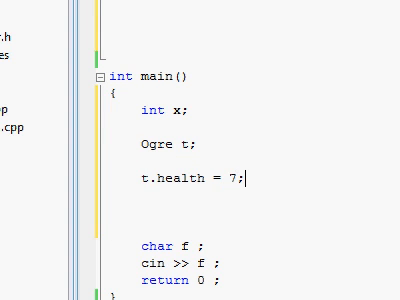
Begin the line cout << "my health = " << t.health in main.
{"action": "type", "text": "cout << \"my health = \" << t.health"}
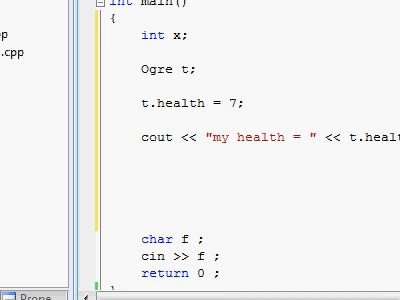
Call t.attack() in main and run with F5, showing "my health = 7" and "im attacking!".
{"action": "type", "text": "t."}
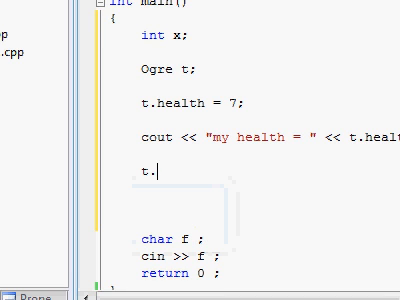
{"action": "type", "text": "a"}
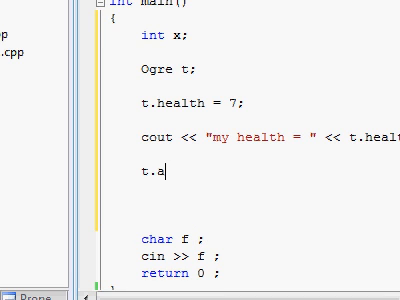
{"action": "type", "text": "ttack();"}
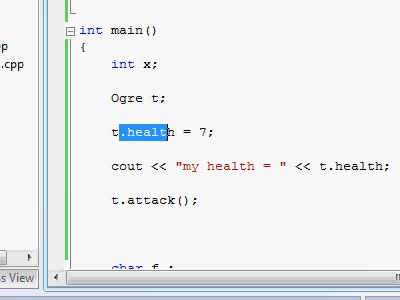
{"action": "key", "text": "F5"}
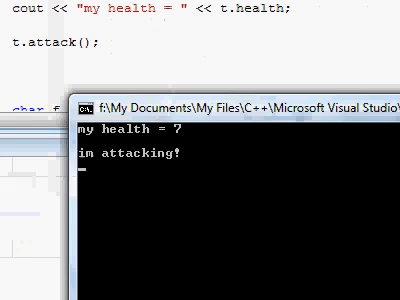